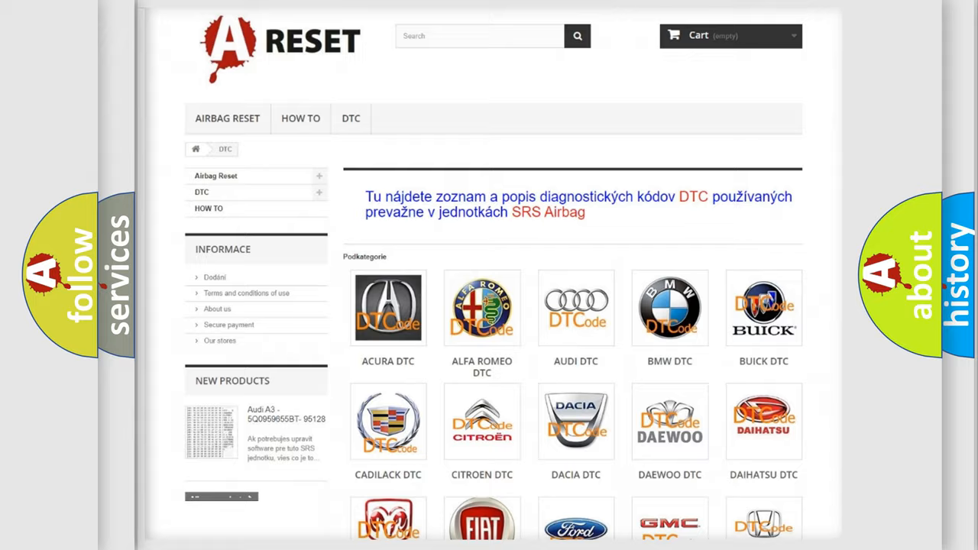
Choose FIAT from the DTC manufacturer grid and scroll through its trouble code list.
scroll("down", 3)
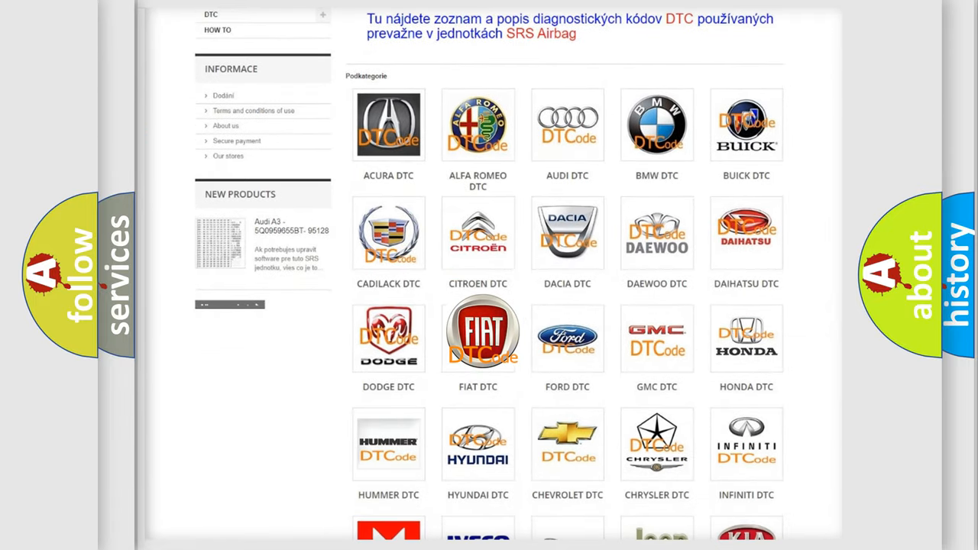
left_click(477, 334)
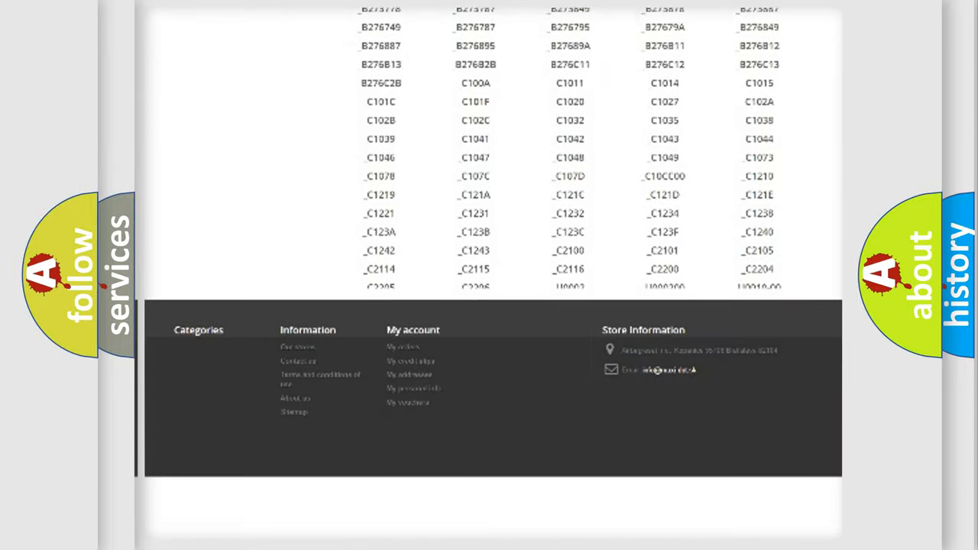
scroll("down", 3)
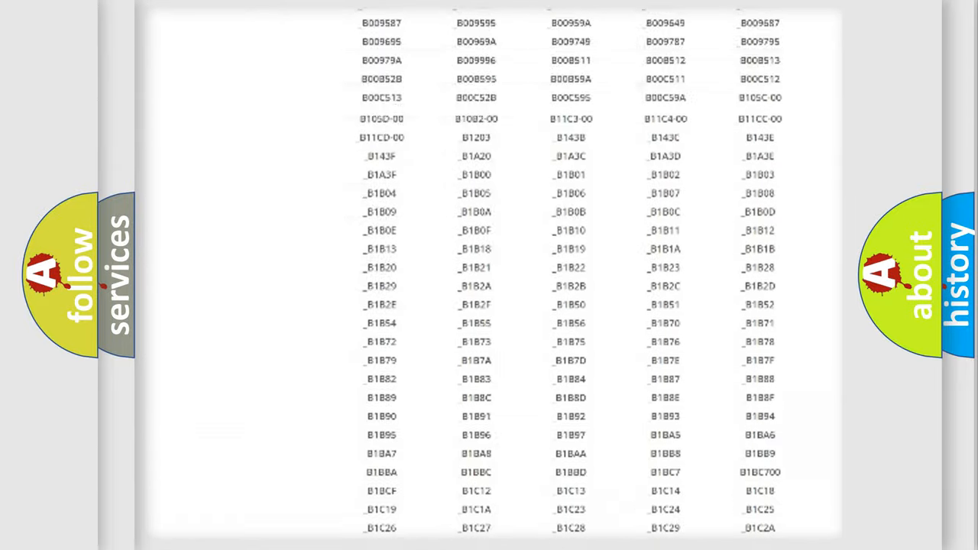